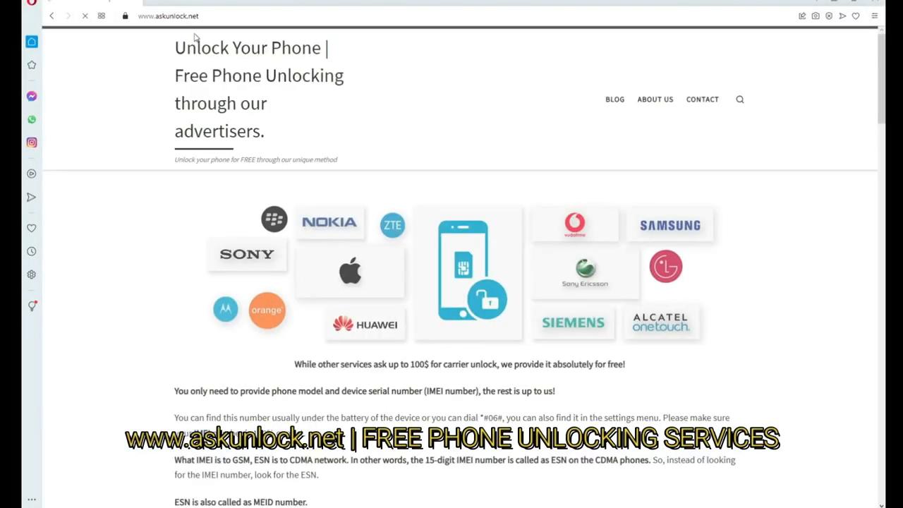
Step: Scroll the askunlock.net homepage down to the TrialPay note and the carrier unlock request form
{"action": "scroll", "scroll_direction": "down", "scroll_amount": 3}
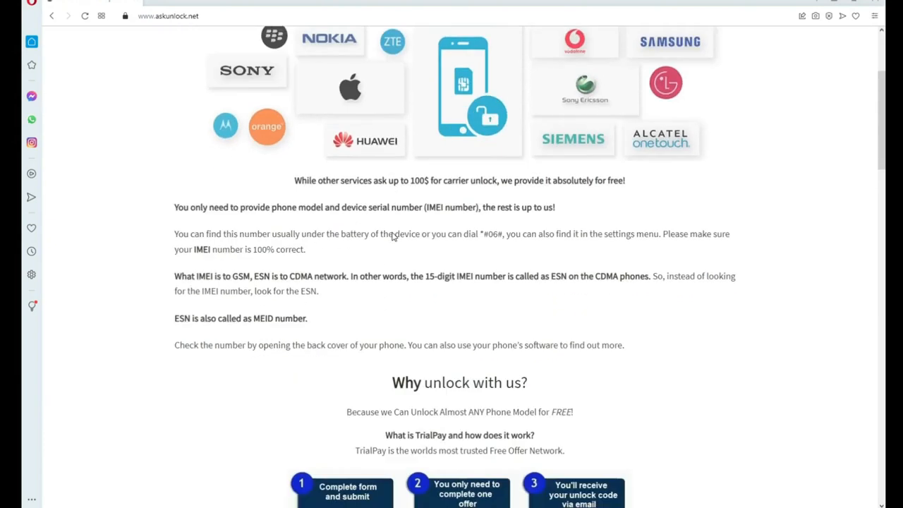
{"action": "scroll", "scroll_direction": "down", "scroll_amount": 3}
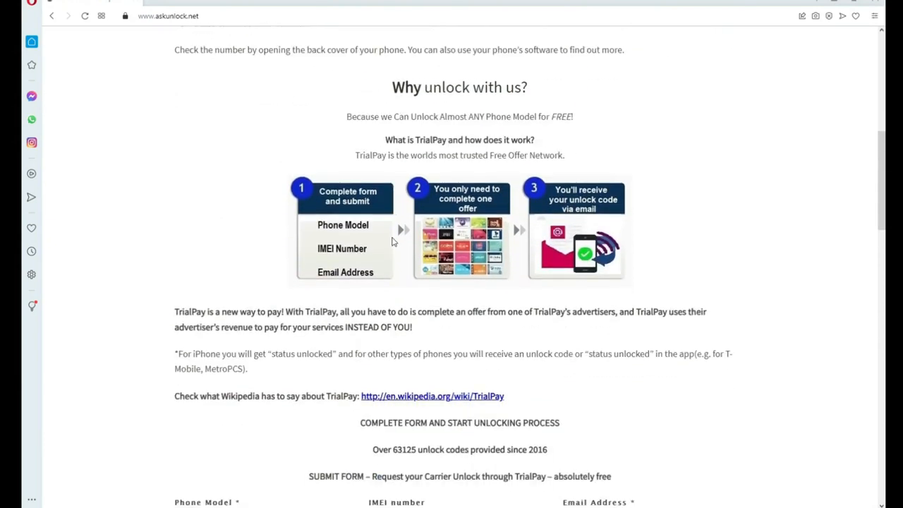
{"action": "scroll", "scroll_direction": "down", "scroll_amount": 3}
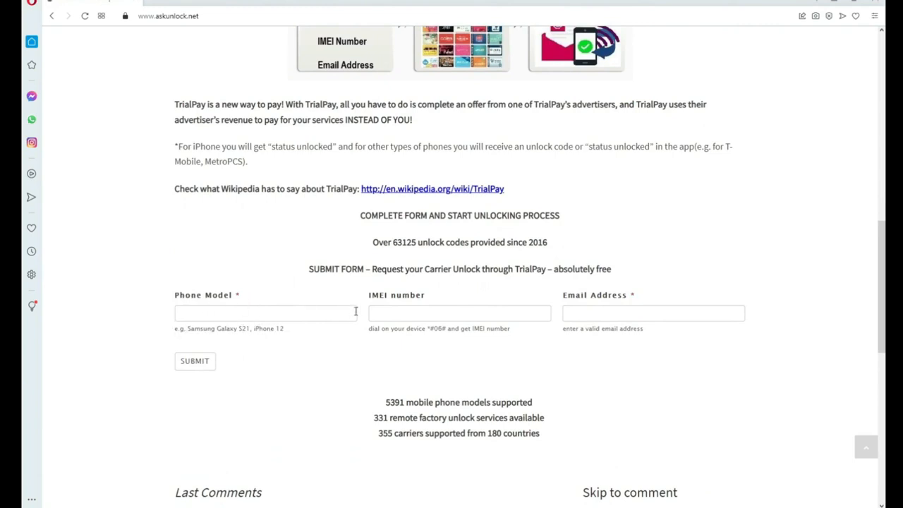
{"action": "mouse_move", "coordinate": [415, 328]}
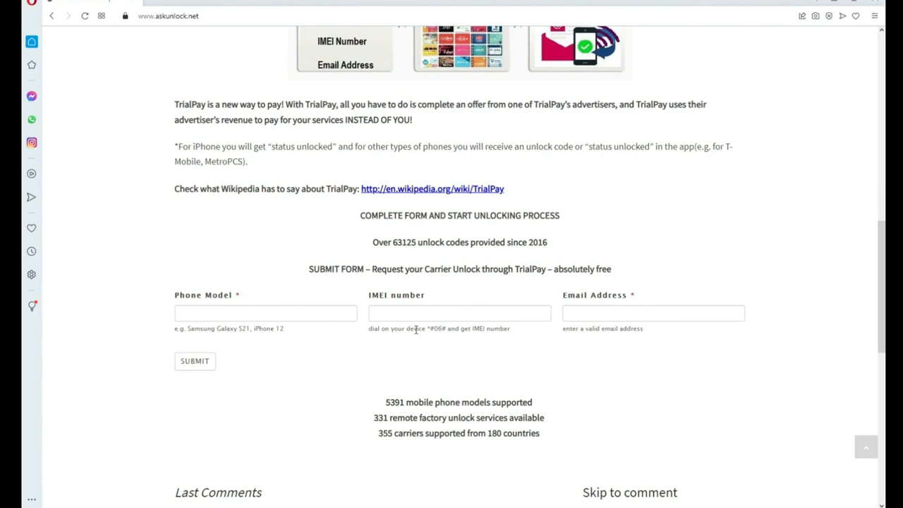
{"action": "mouse_move", "coordinate": [561, 329]}
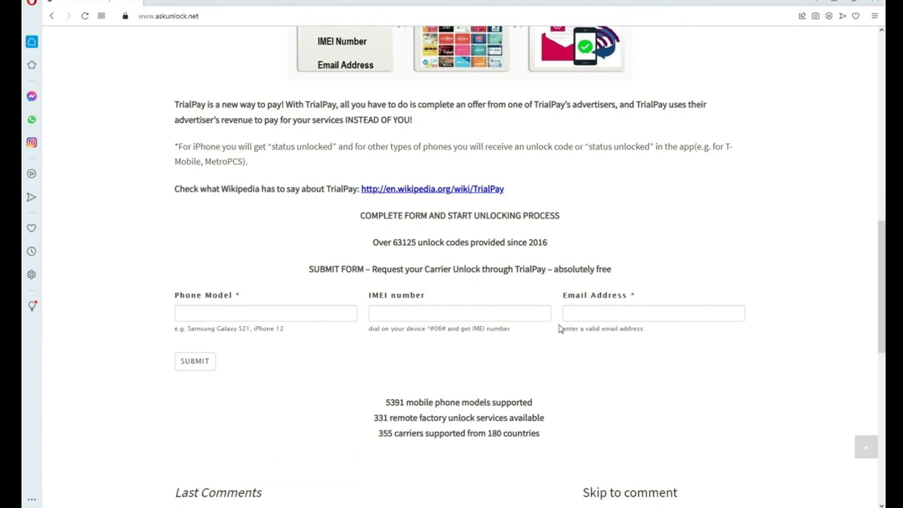
{"action": "mouse_move", "coordinate": [639, 299]}
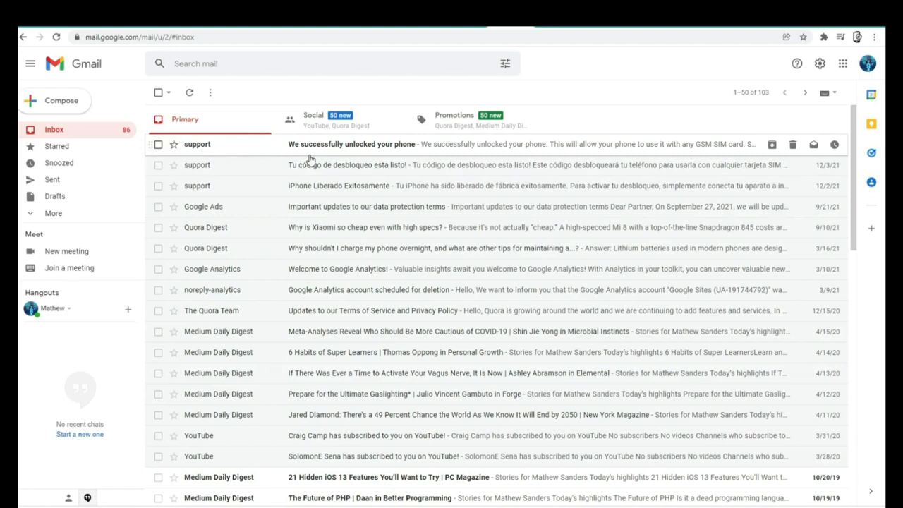
{"action": "mouse_move", "coordinate": [559, 154]}
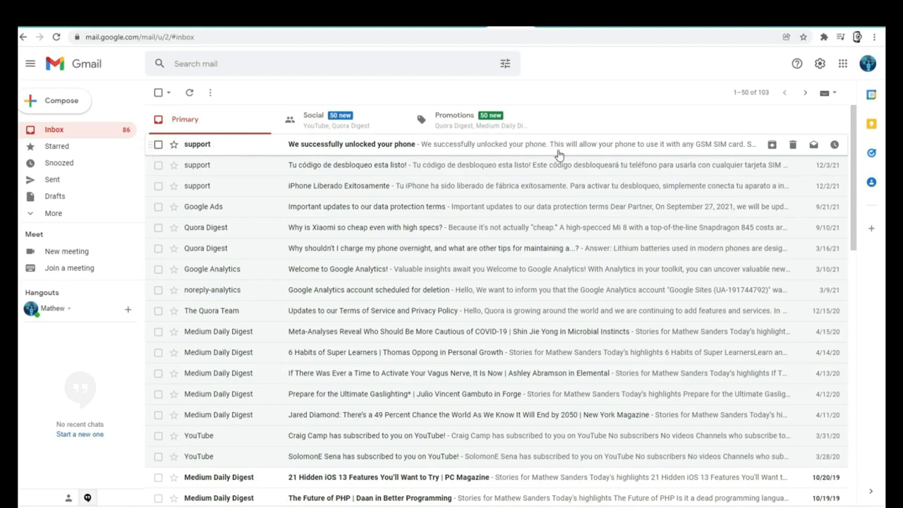
{"action": "mouse_move", "coordinate": [350, 149]}
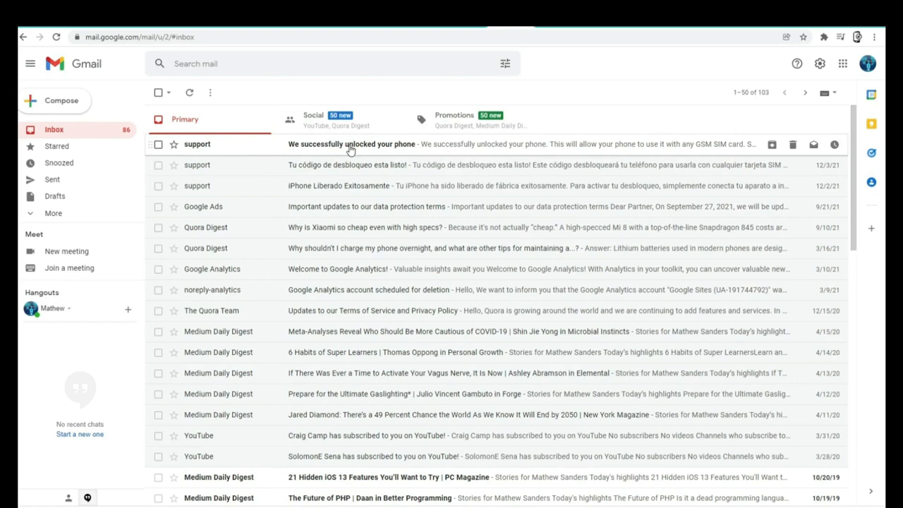
Step: View the 'We successfully unlocked your phone' email from support in the Gmail inbox
{"action": "left_click", "coordinate": [351, 144]}
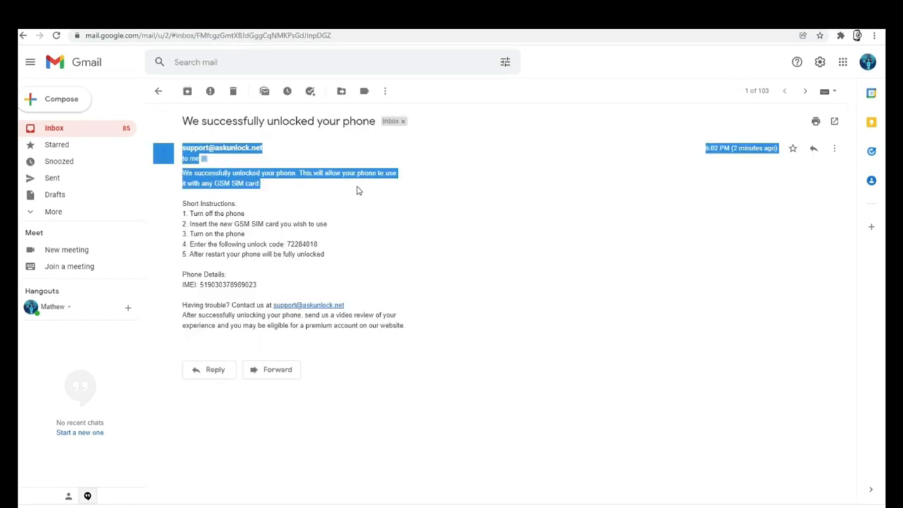
{"action": "left_click", "coordinate": [260, 244]}
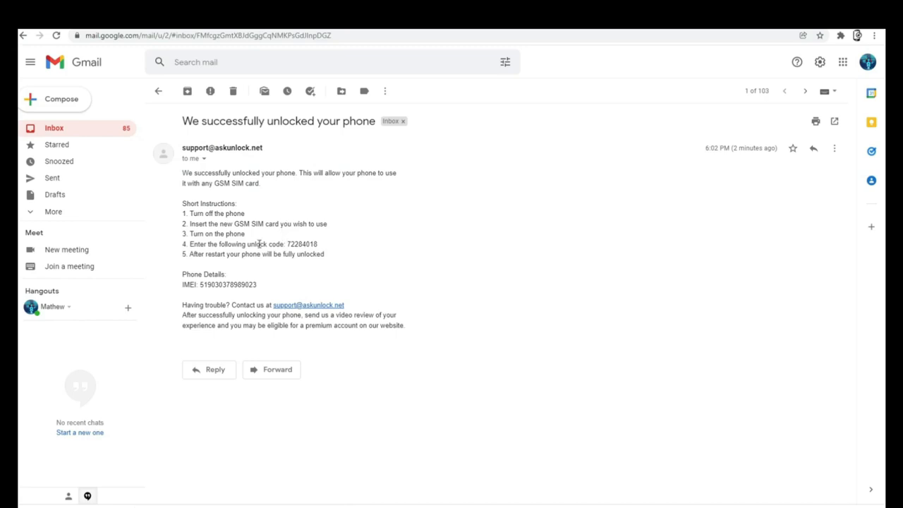
{"action": "double_click", "coordinate": [255, 244]}
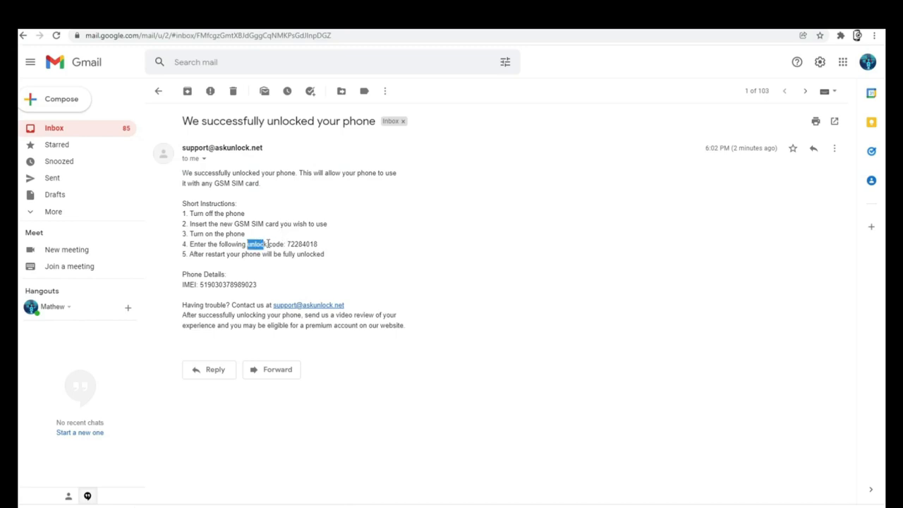
{"action": "left_click_drag", "start_coordinate": [246, 244], "coordinate": [318, 244]}
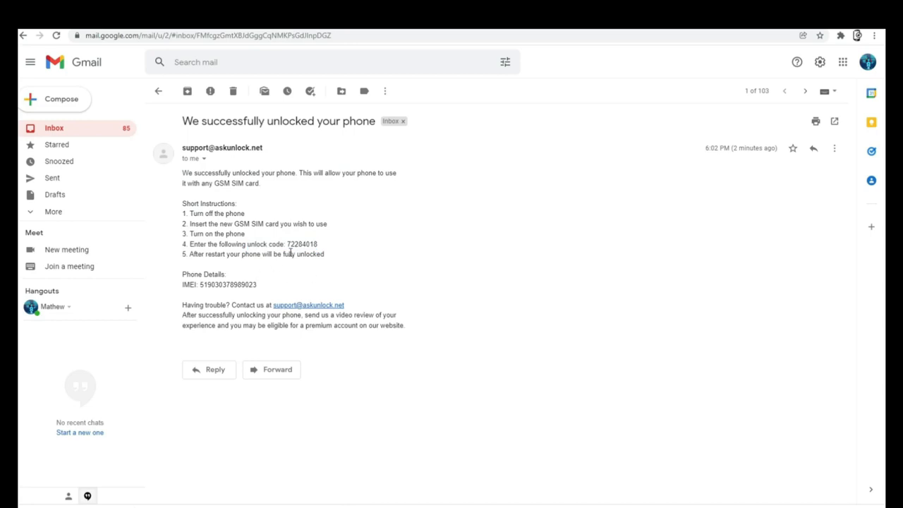
{"action": "double_click", "coordinate": [303, 254]}
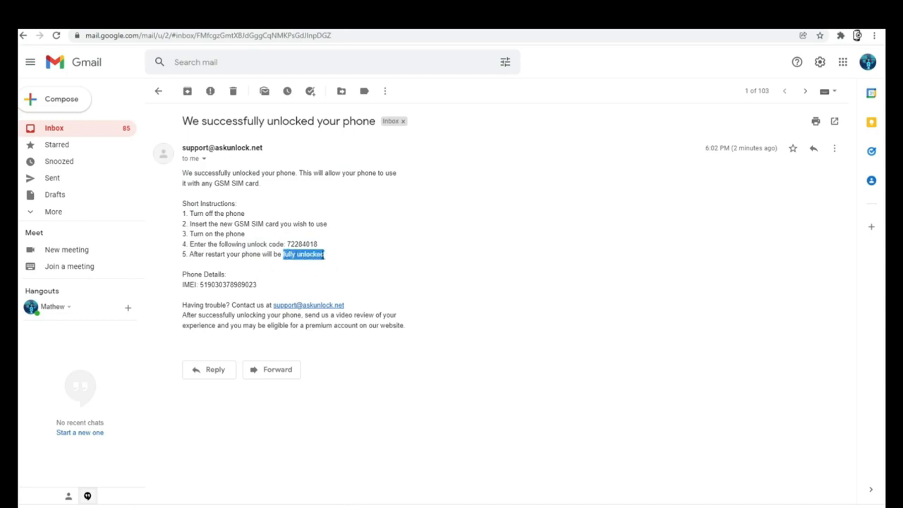
{"action": "left_click", "coordinate": [386, 223]}
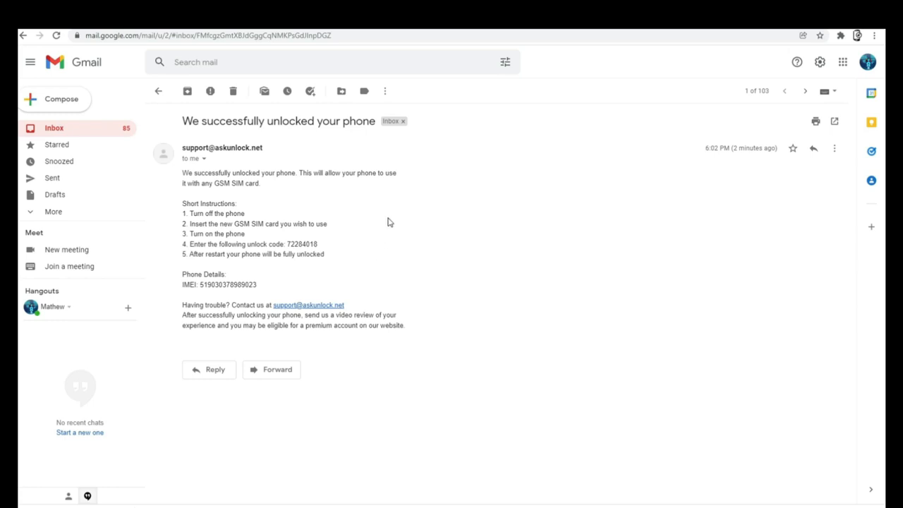
{"action": "mouse_move", "coordinate": [415, 261]}
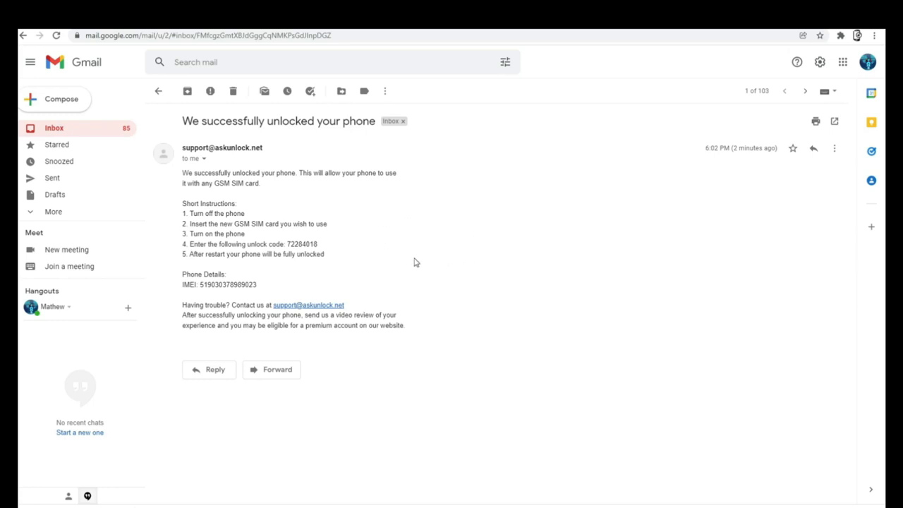